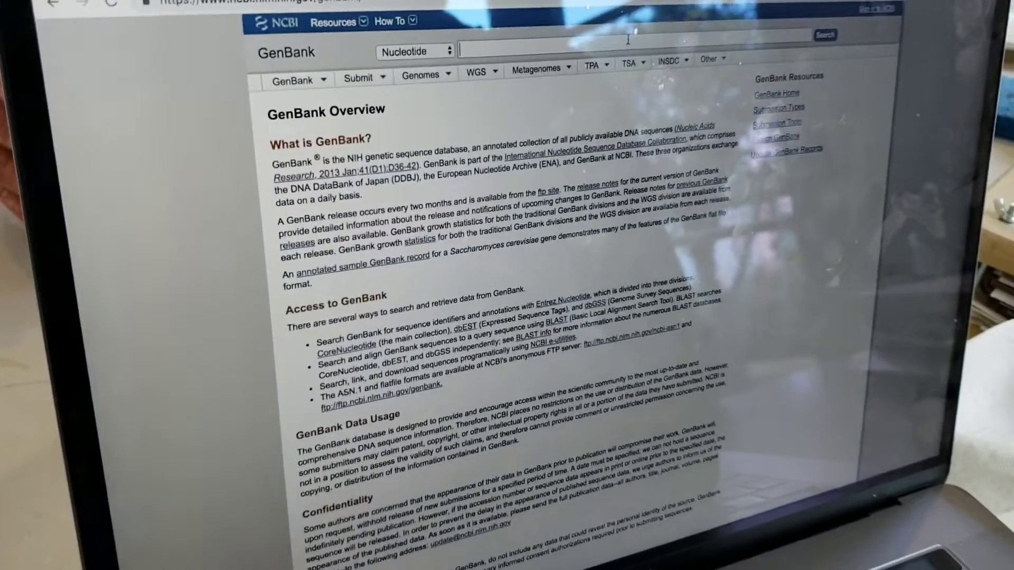
Step: Search GenBank Nucleotide for 'Encelia ravenii' and locate the ITS record DQ383871.1
text(Encelia)
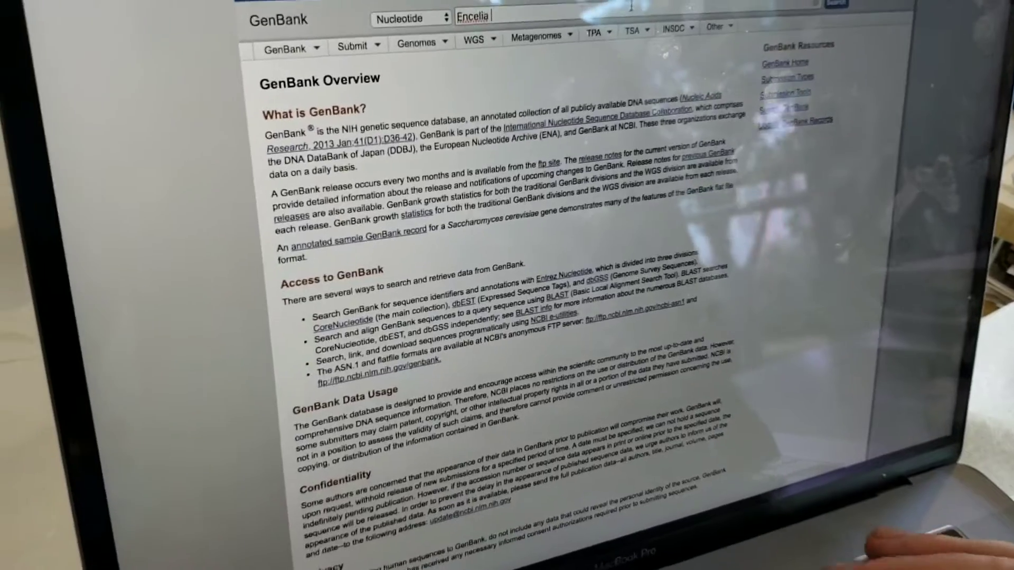
text(ravenii)
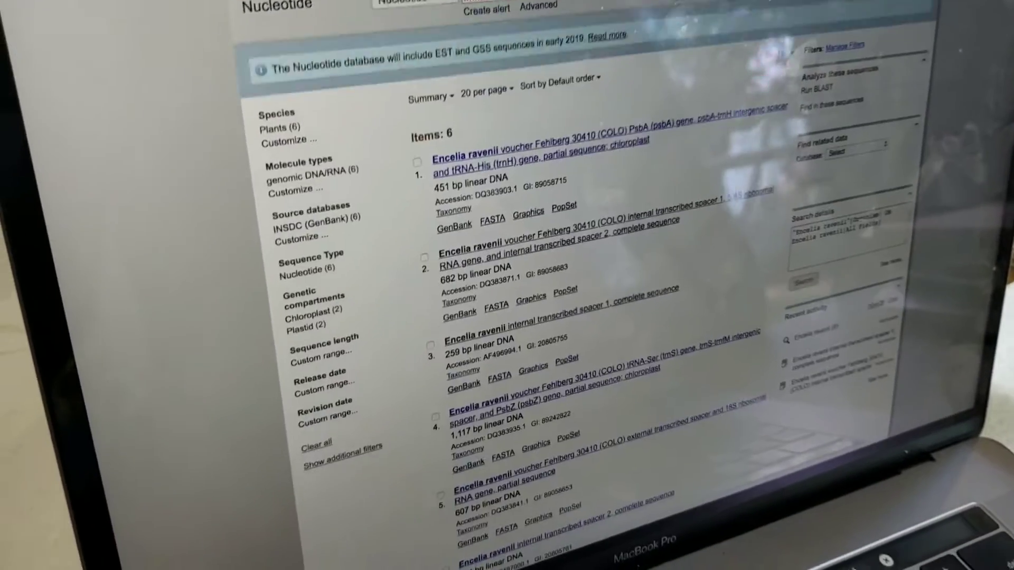
scroll(down, 3)
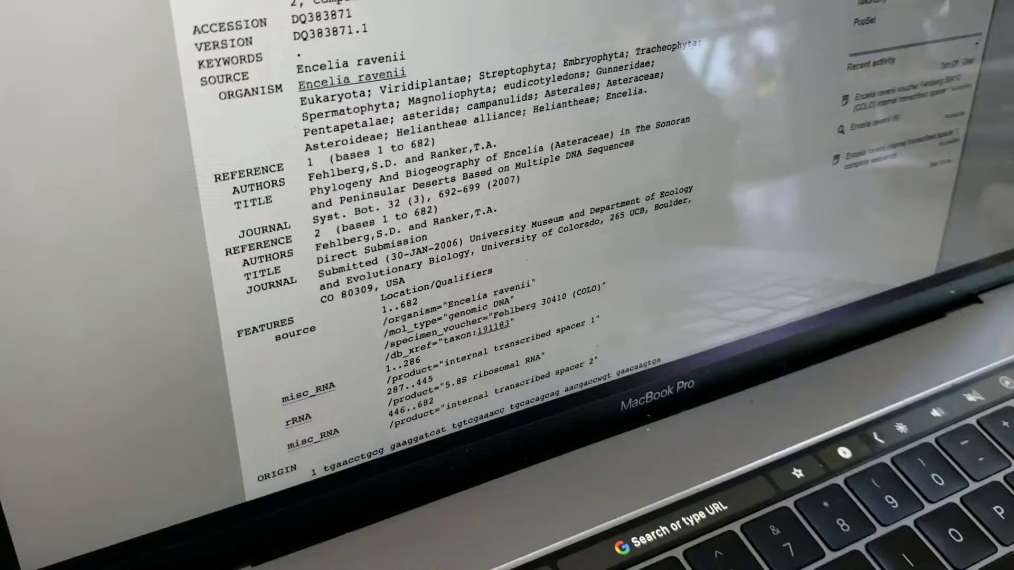
Step: BLAST DQ383871.1 against the nucleotide collection using megablast
scroll(up, 3)
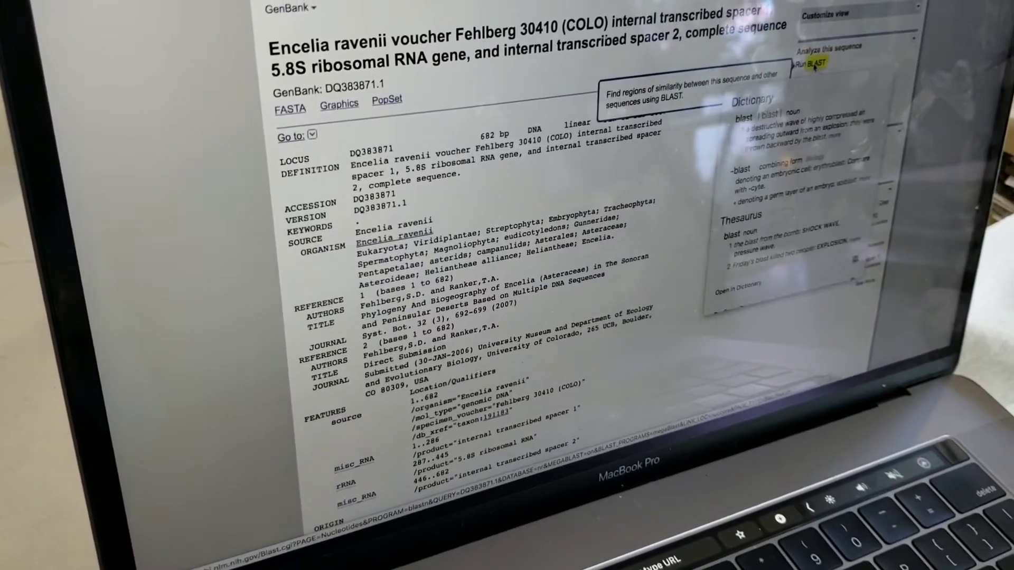
click(821, 62)
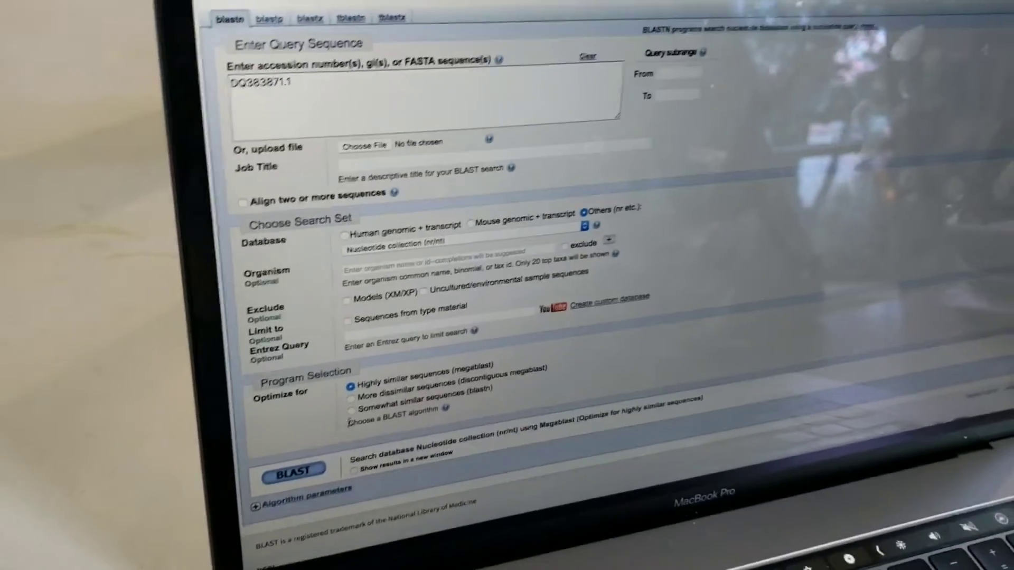
scroll(down, 3)
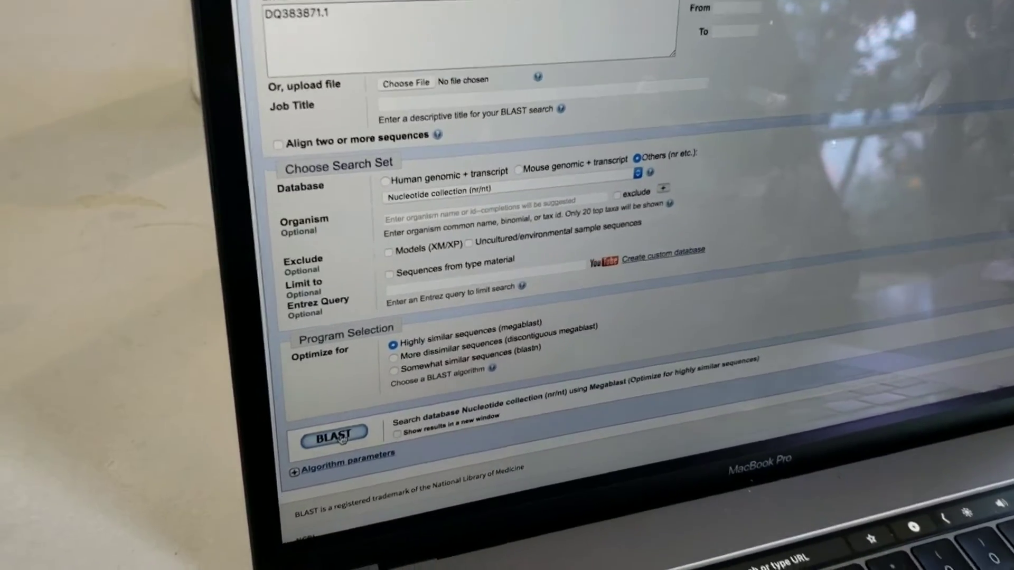
click(332, 433)
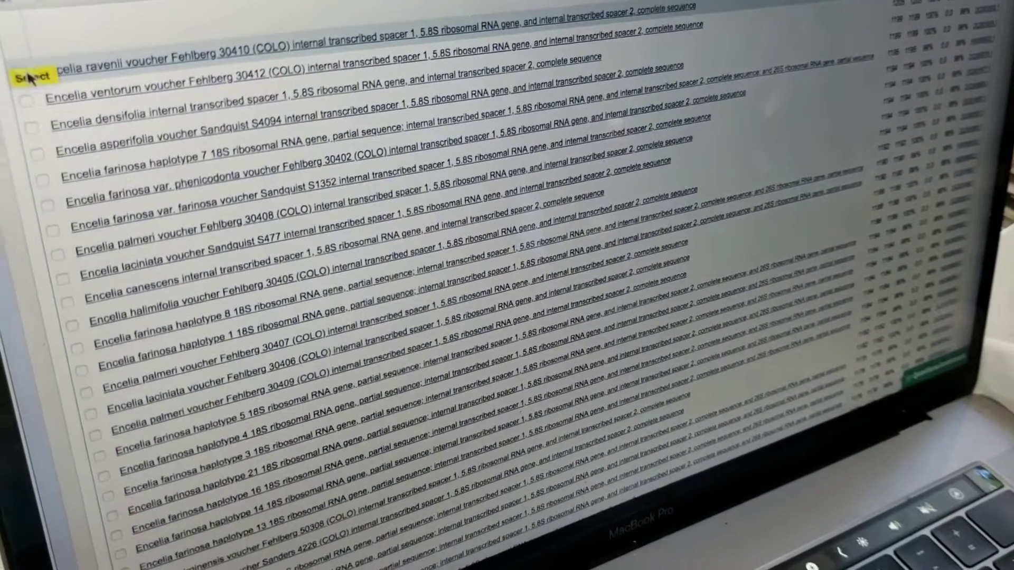
Step: Check the hits for E. ravenii, ventorum, densifolia, asperifolia, and farinosa haplotype 7 and var. phenicodonta
click(94, 55)
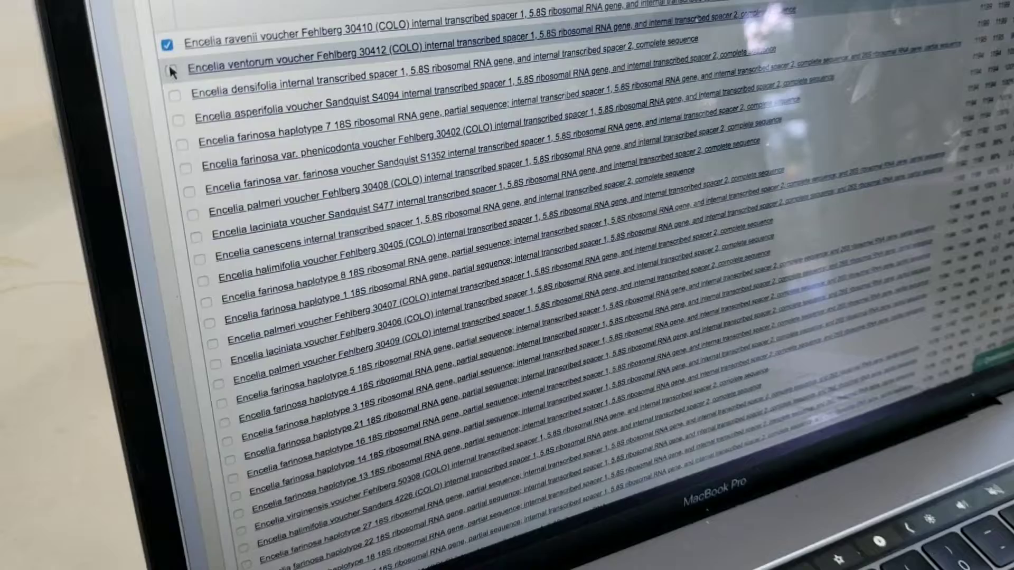
click(197, 66)
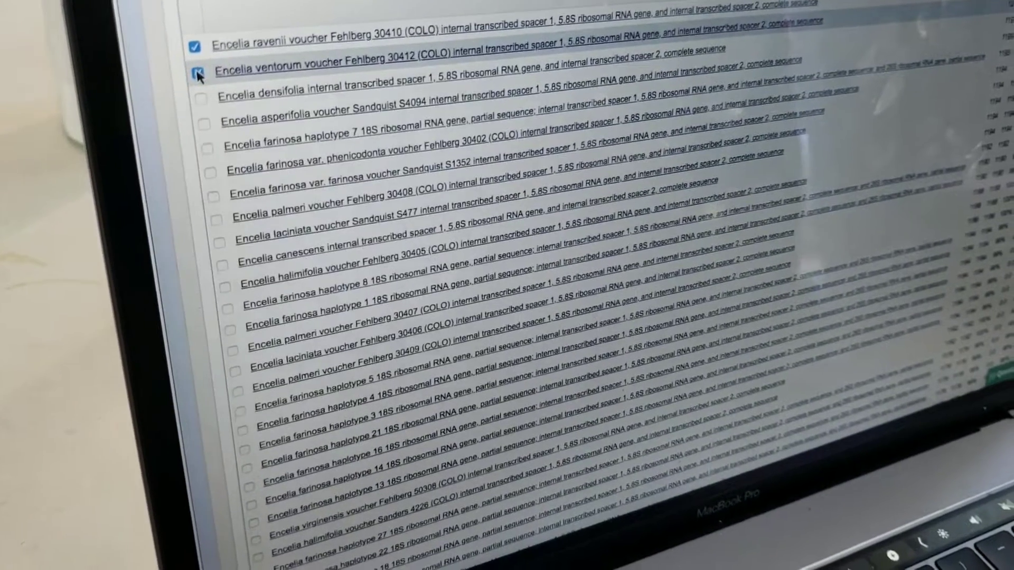
click(205, 67)
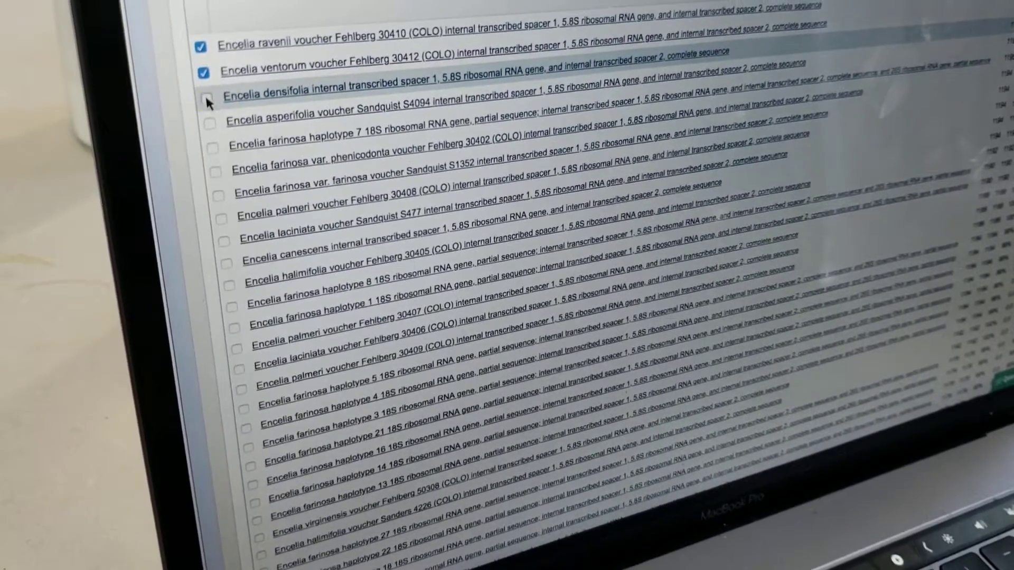
click(208, 98)
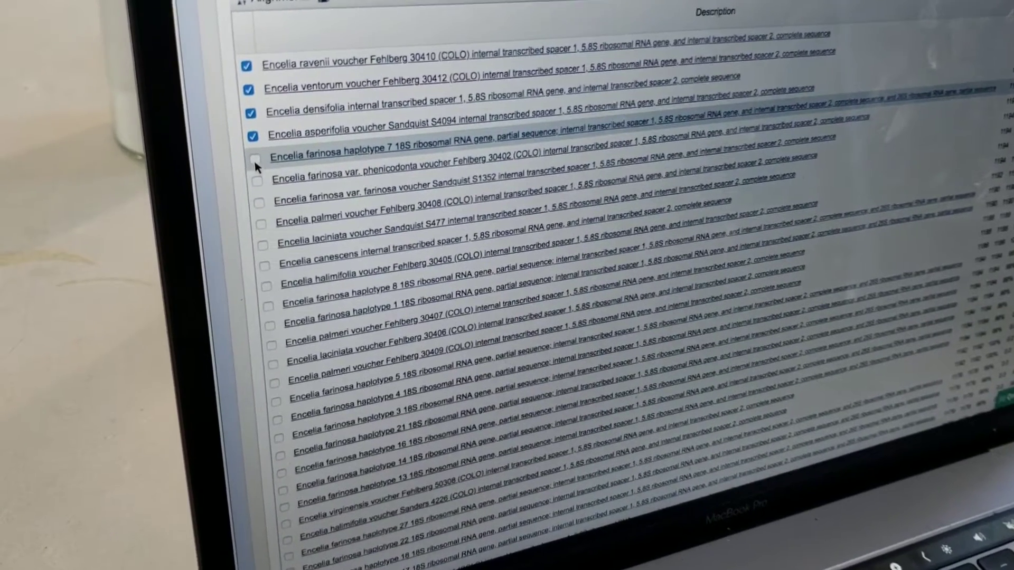
click(252, 156)
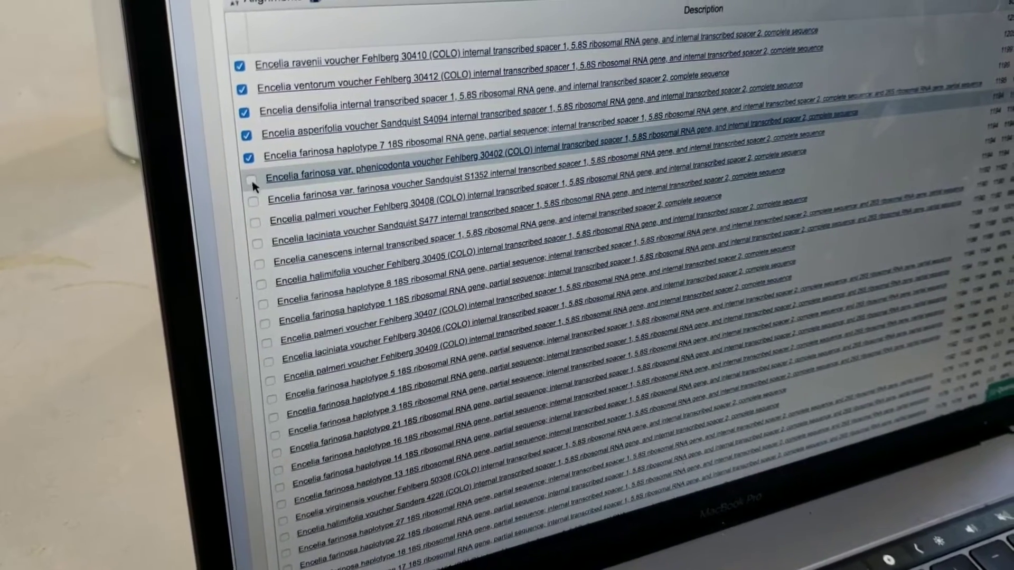
click(251, 184)
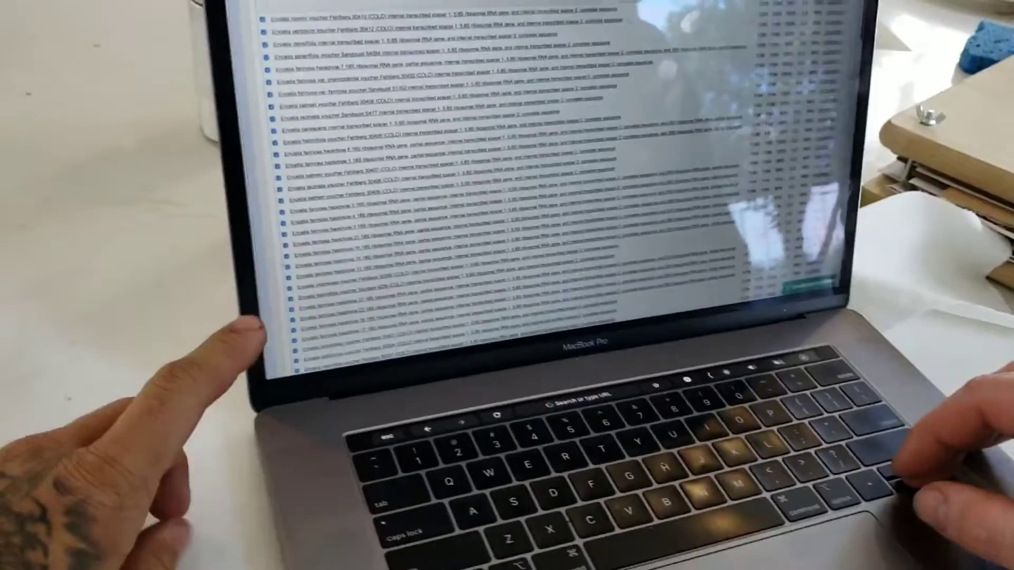
scroll(down, 3)
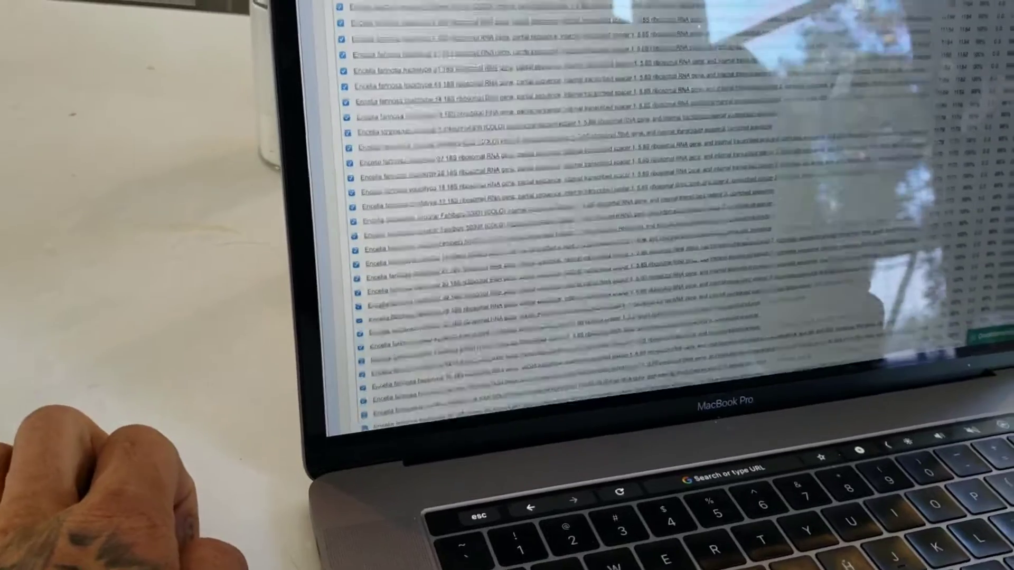
scroll(up, 3)
text(phylog)
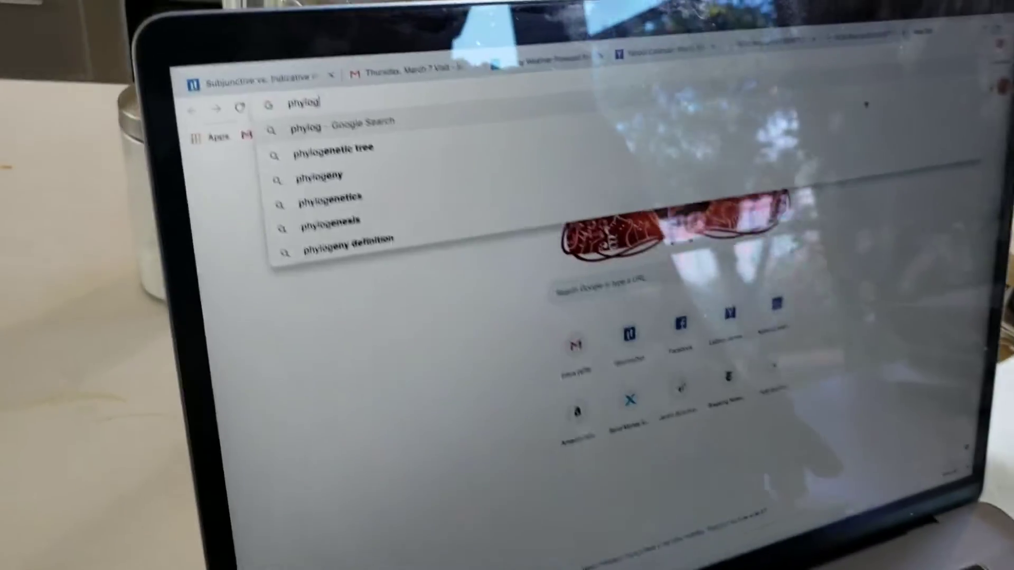
Step: Run a Chrome web search for 'phylogeny'
text(eny)
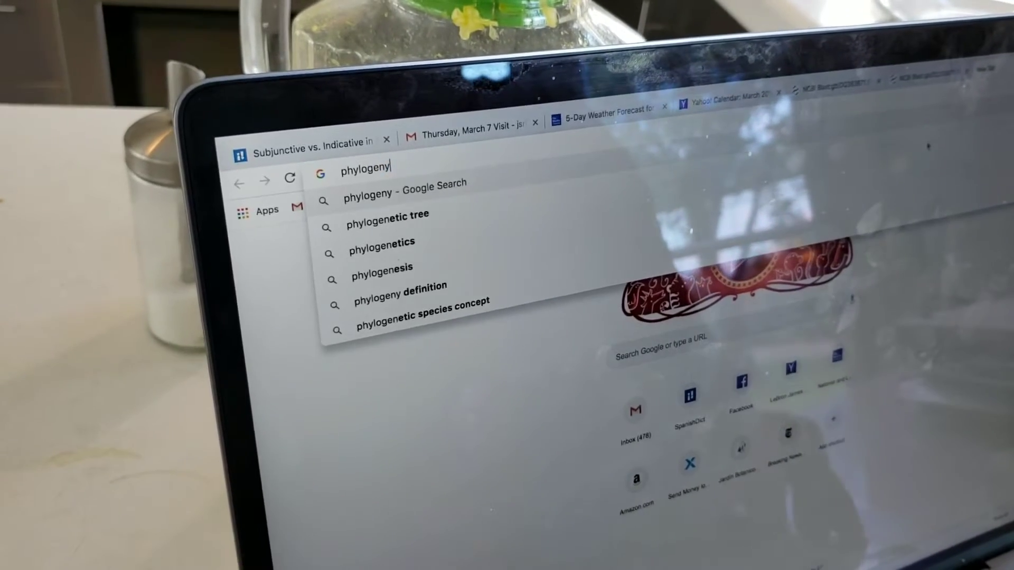
key(Return)
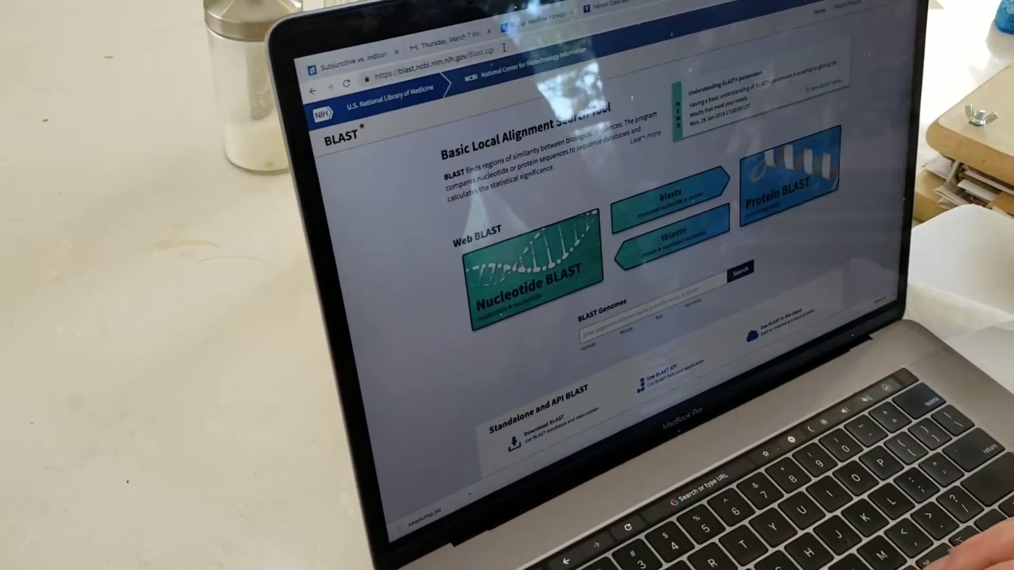
Step: Scroll through the BLAST report for RID 5KNV6RZ2016 and its Graphic Summary
scroll(down, 3)
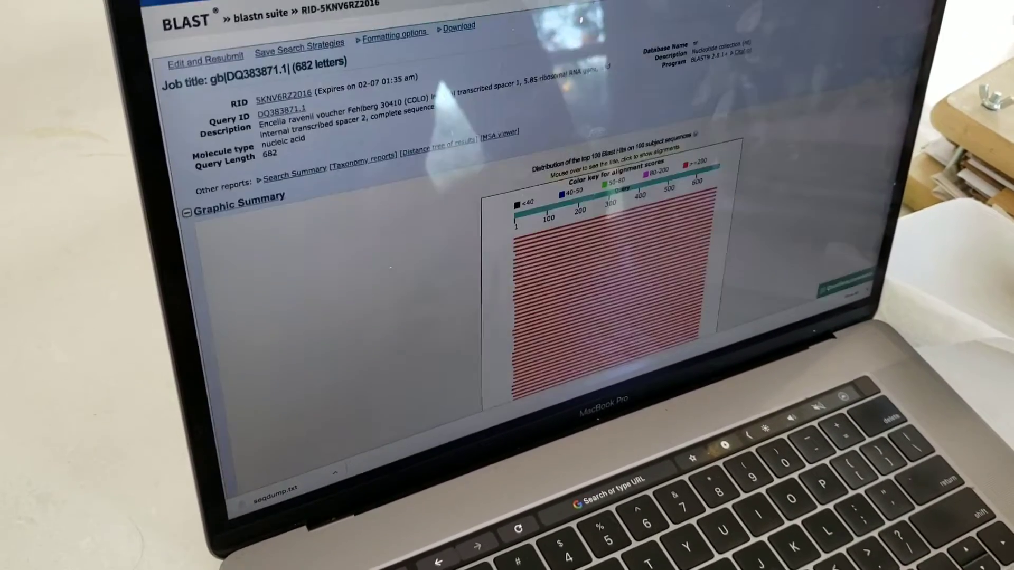
scroll(down, 3)
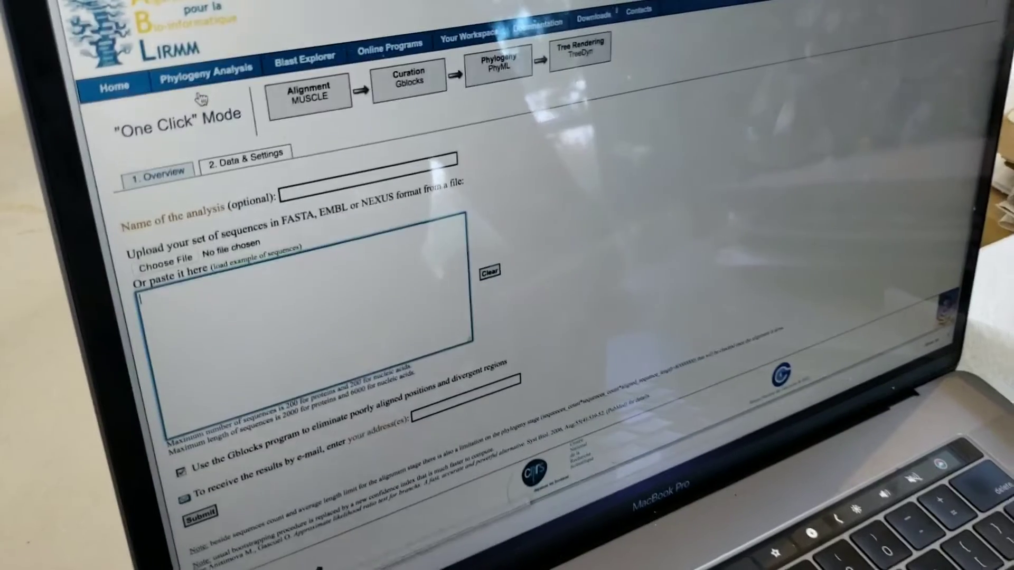
Step: Upload seqdump.txt in Phylogeny.fr One Click mode and submit it for tree building
scroll(down, 3)
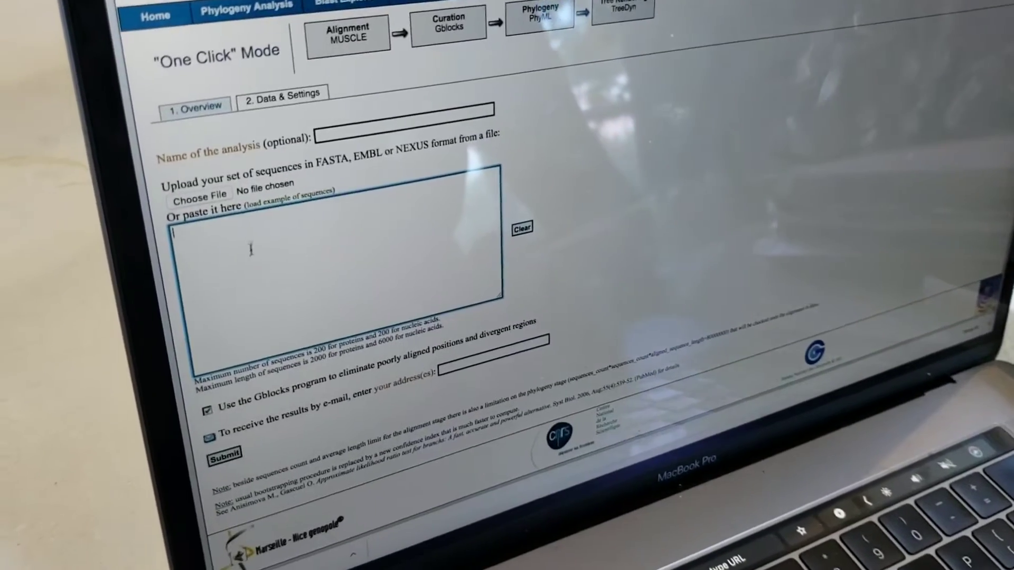
scroll(down, 3)
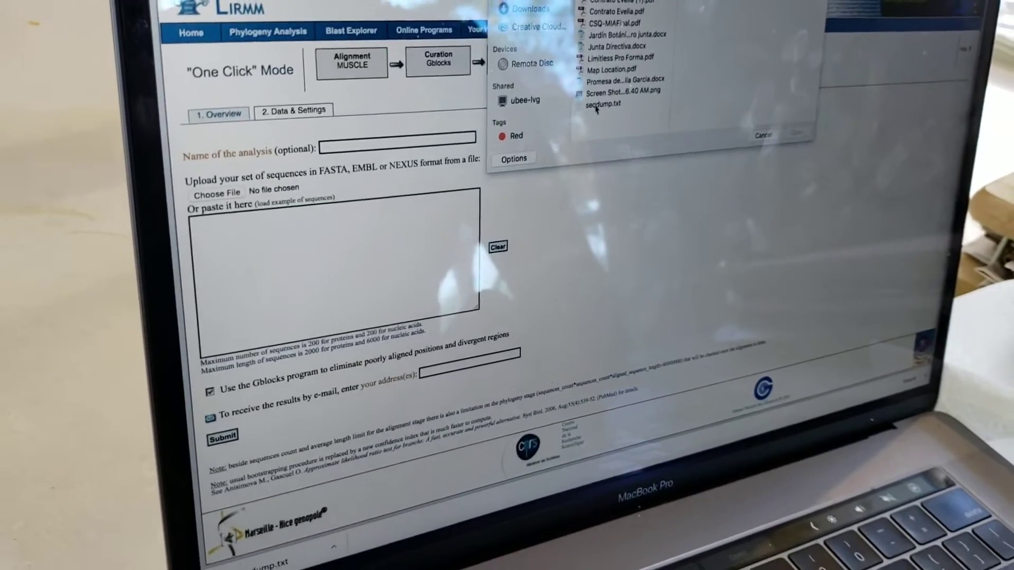
click(601, 106)
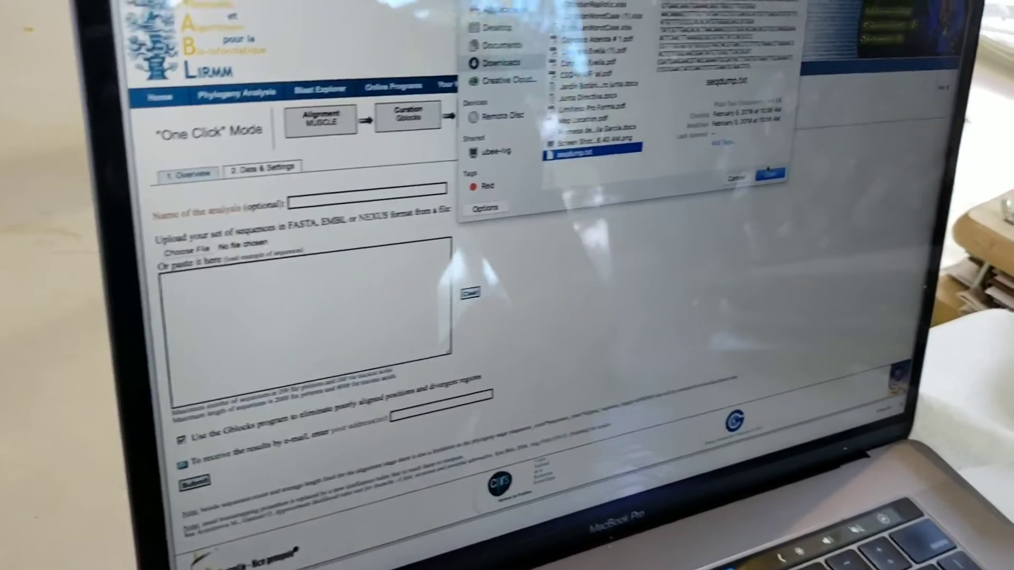
click(771, 175)
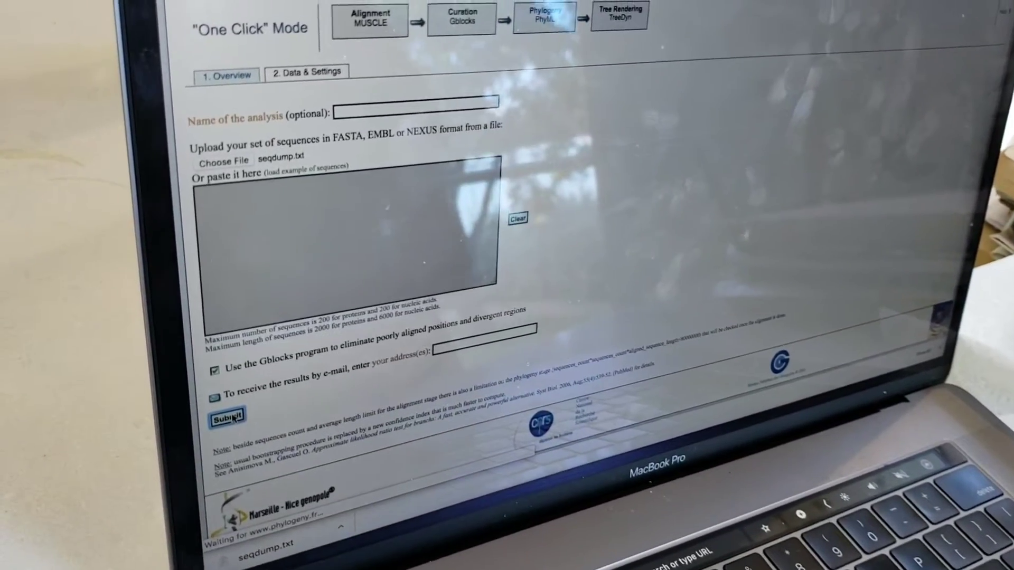
click(226, 415)
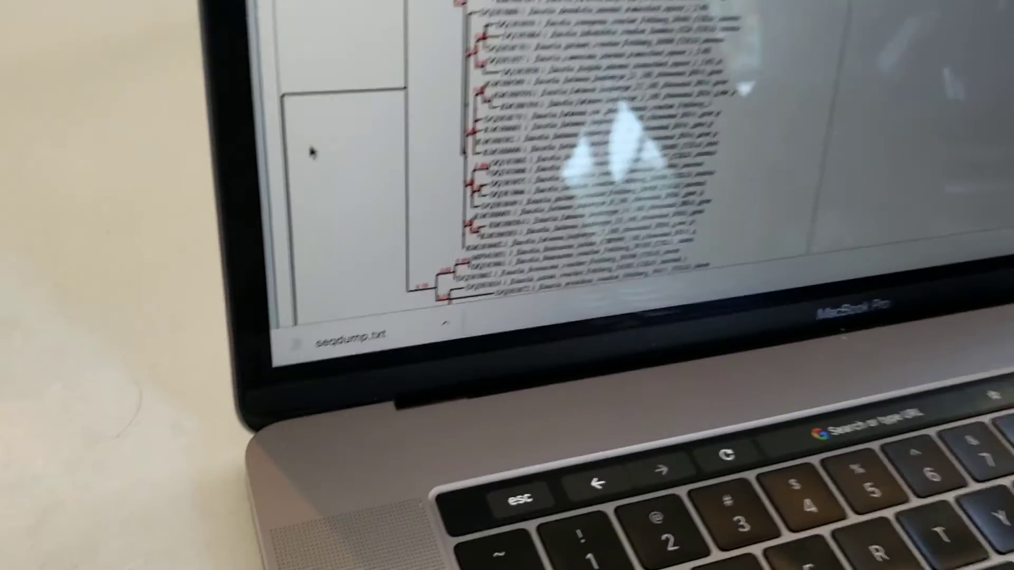
scroll(down, 3)
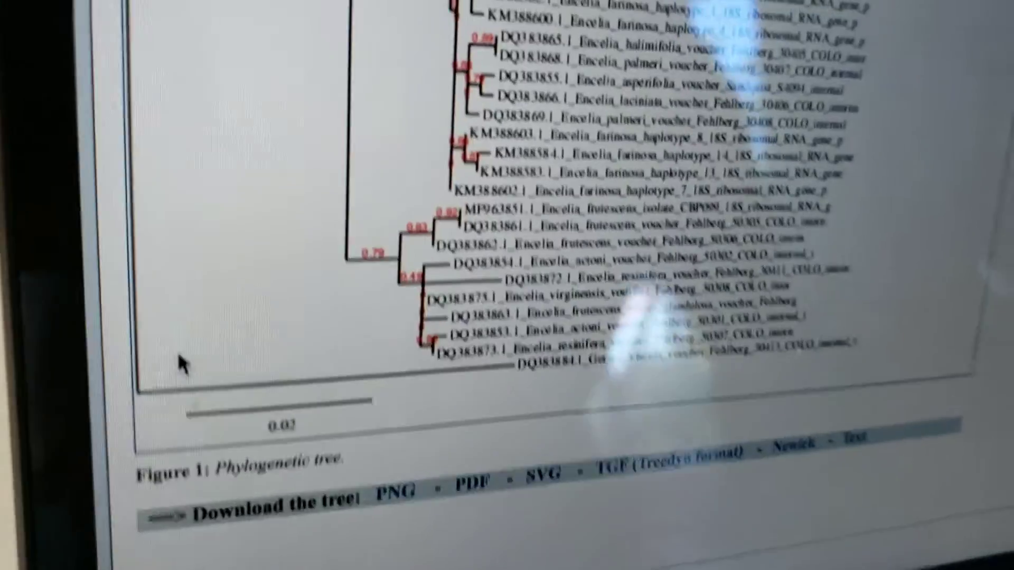
scroll(up, 3)
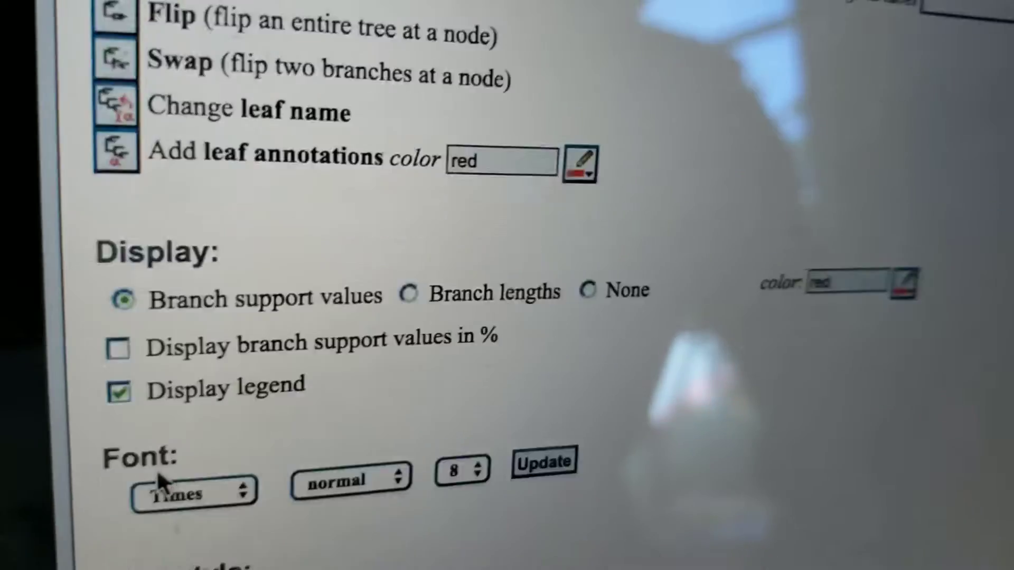